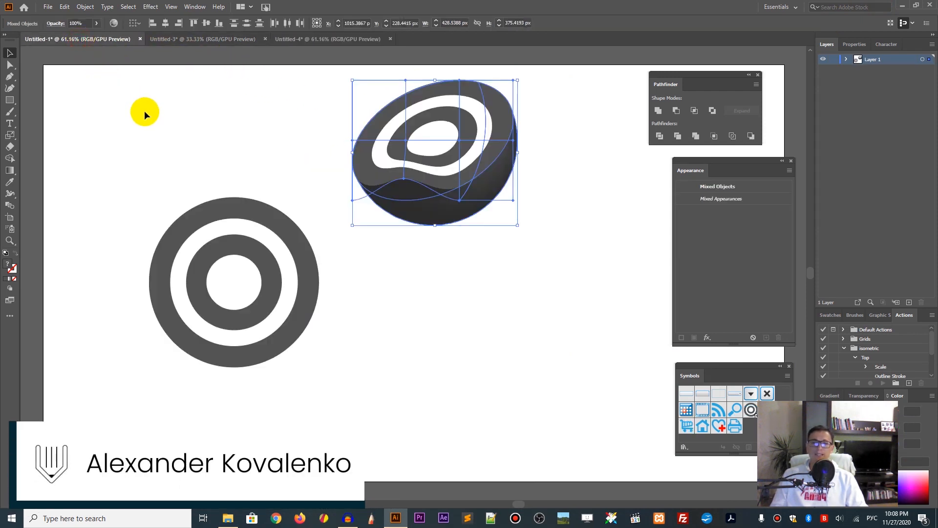
Select the warped ring-patterned 3D object and center it on the artboard.
left_click(264, 247)
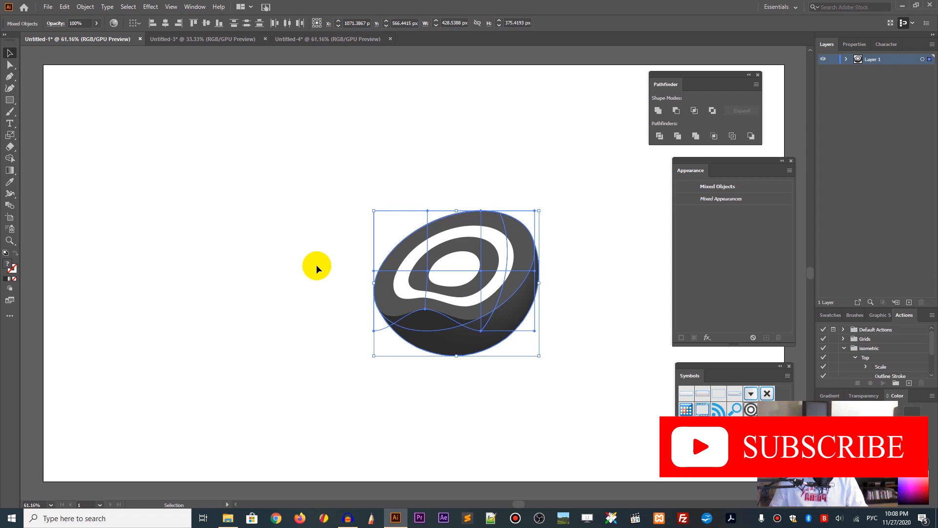
mouse_move(339, 298)
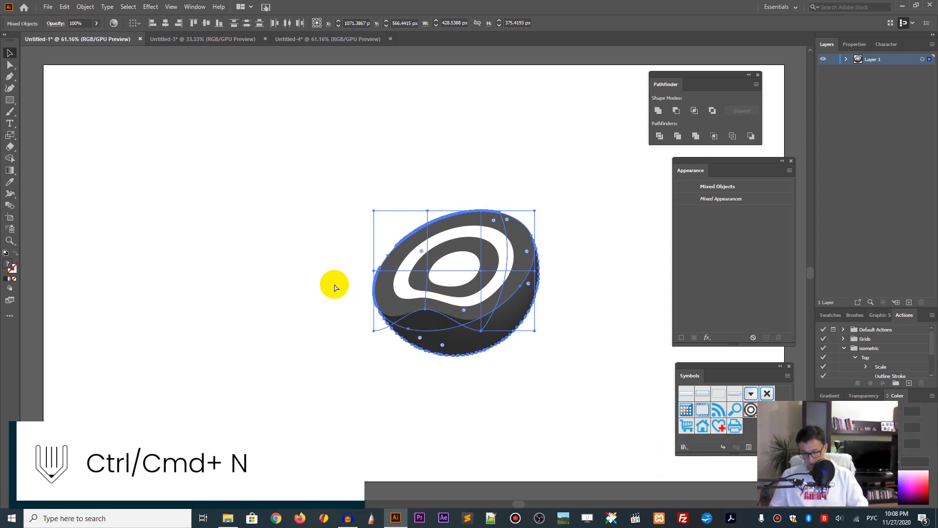
Create a new document from the Web-Large 1920 × 1080 preset.
key("ctrl+n")
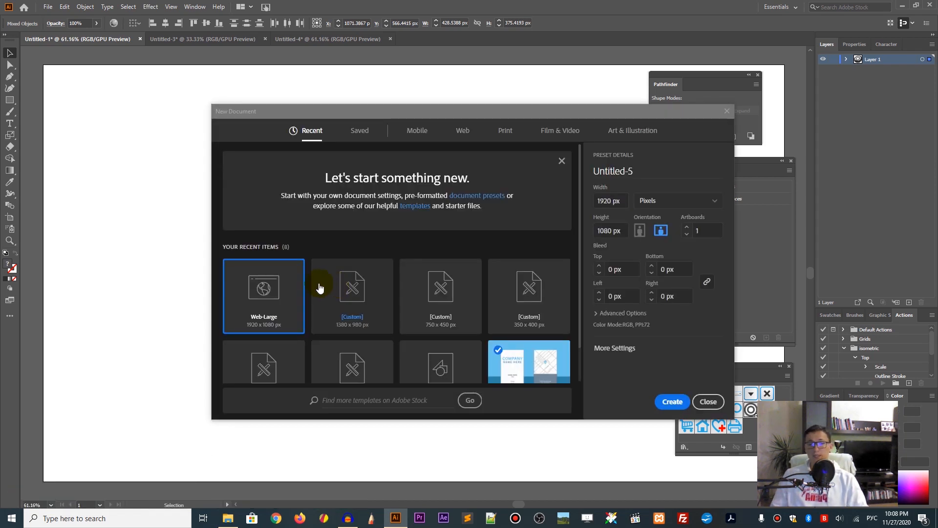
mouse_move(299, 276)
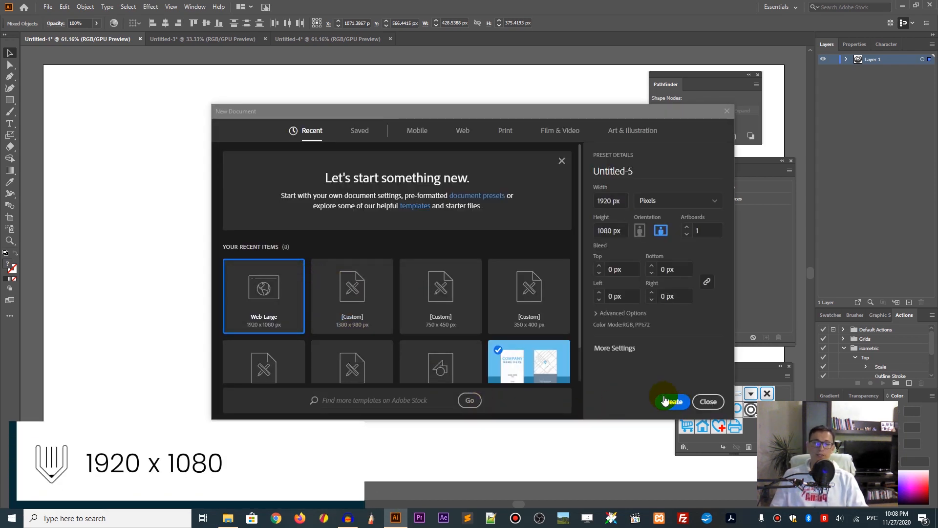
left_click(672, 402)
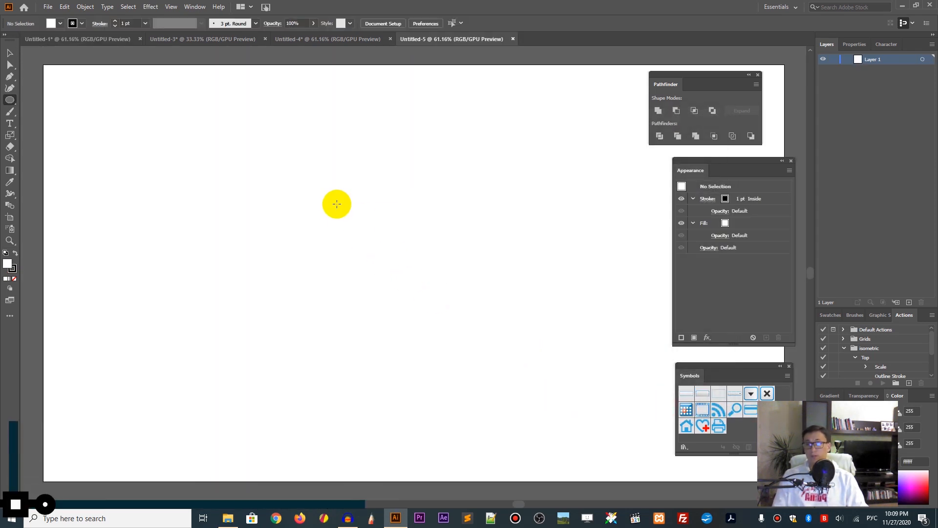
Draw a 440 × 440 px circle with fill #565656 and no stroke.
left_click(336, 203)
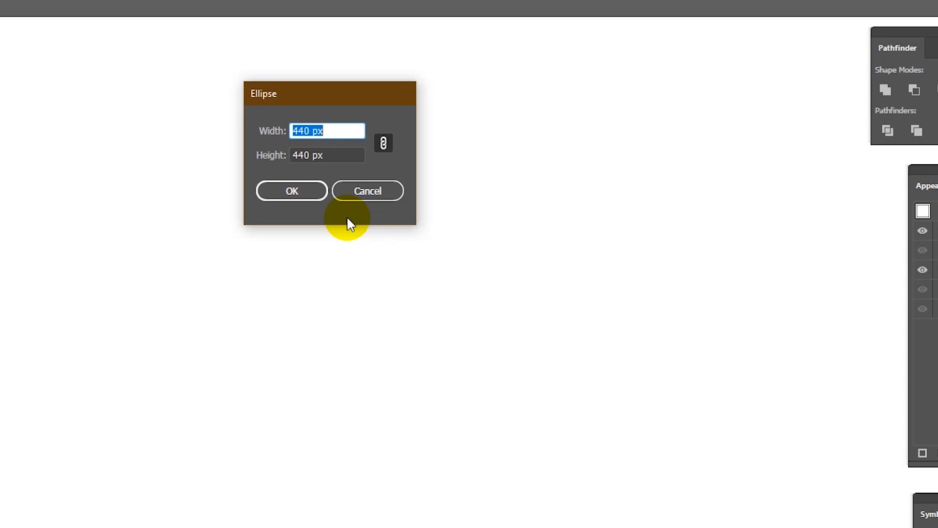
left_click(291, 190)
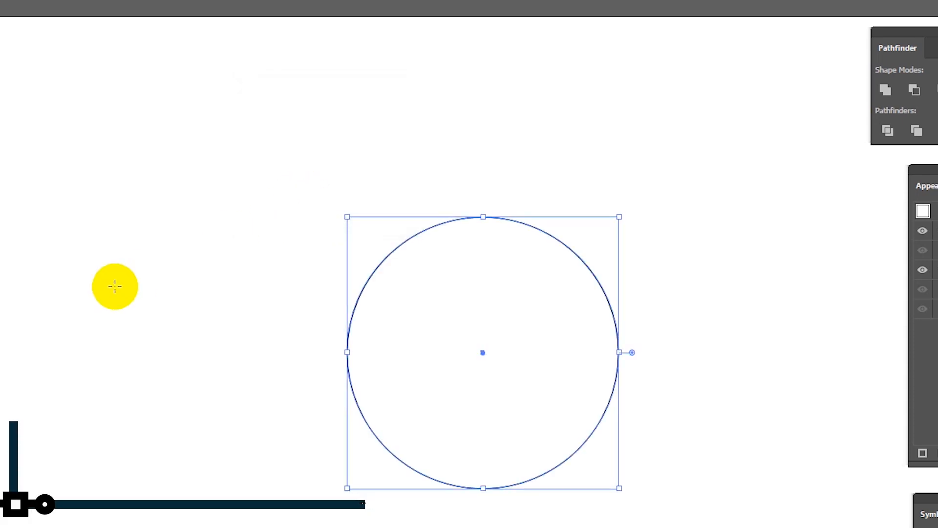
key("shift+x")
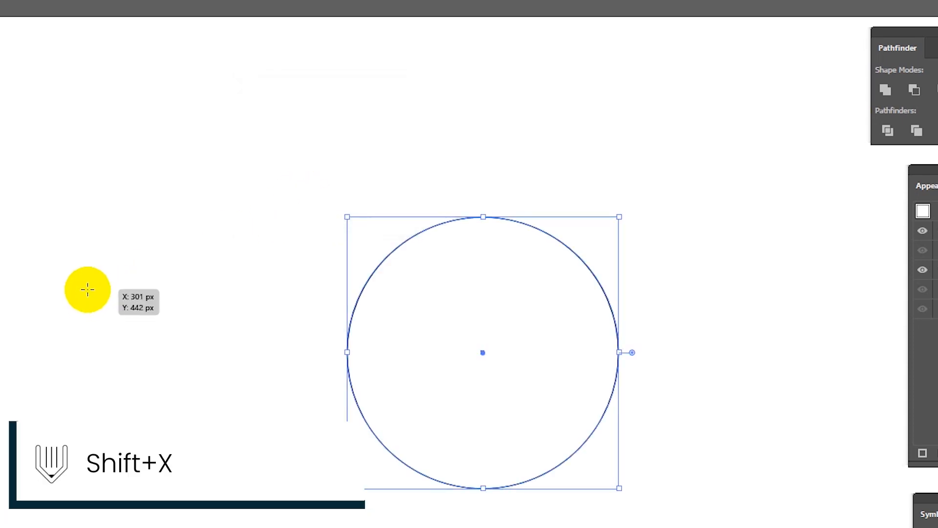
key("shift+x")
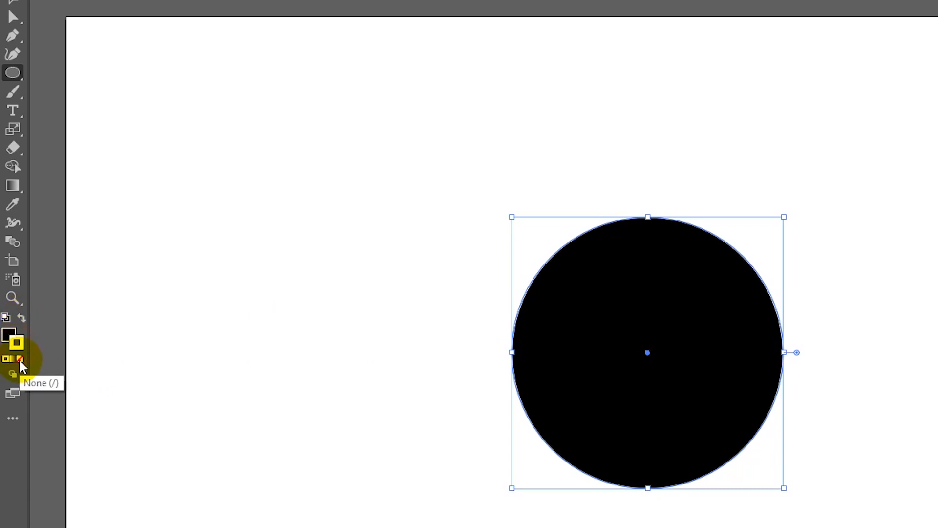
double_click(12, 335)
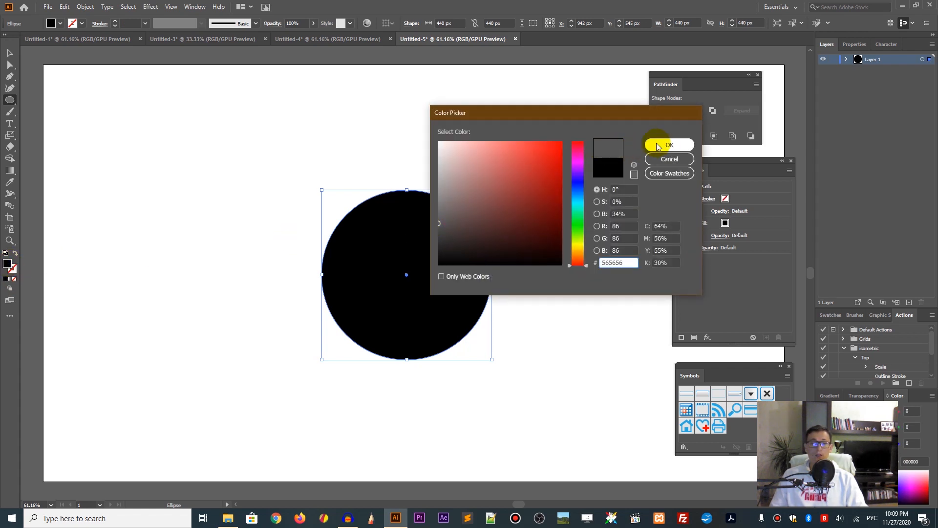
left_click(669, 145)
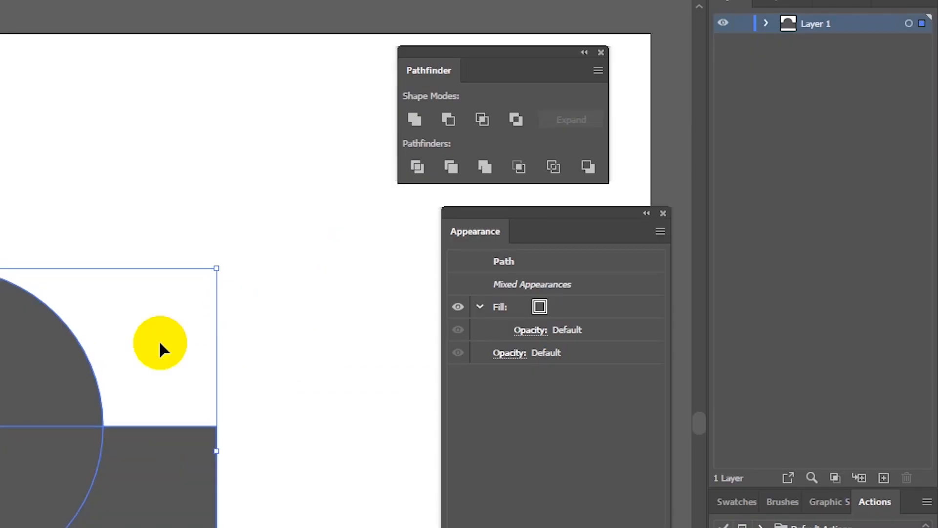
mouse_move(449, 119)
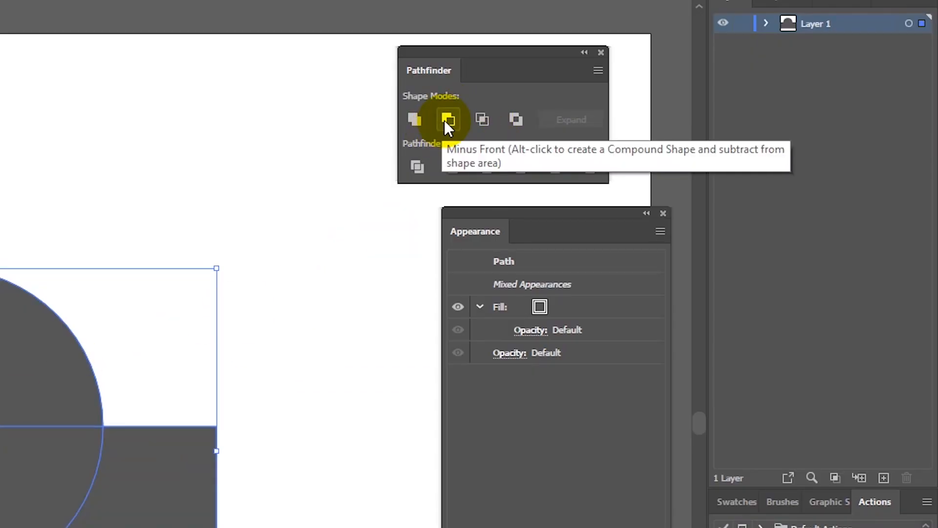
Subtract the overlapping rectangle from the circle using Pathfinder Minus Front.
left_click(448, 119)
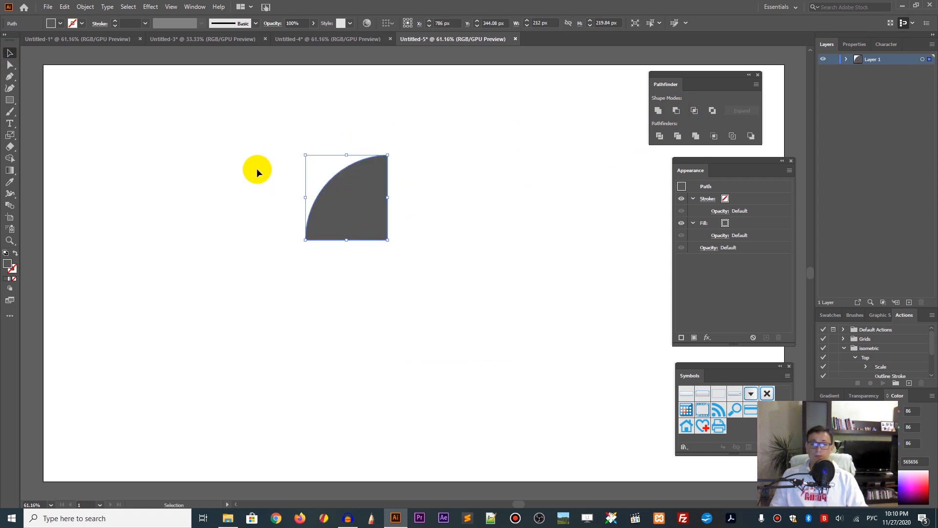
mouse_move(252, 170)
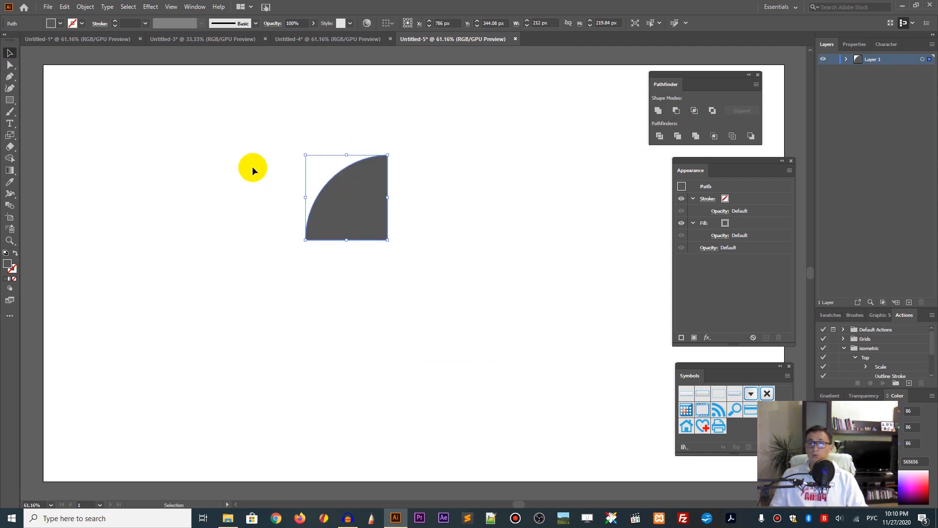
Apply 3D Revolve from the right edge with rotation 46°, 29°, -129°.
left_click(150, 6)
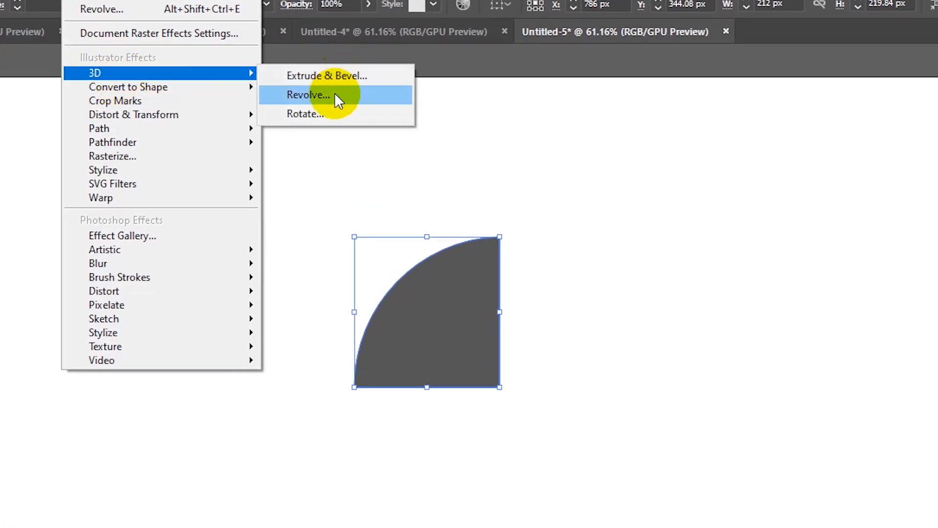
left_click(309, 95)
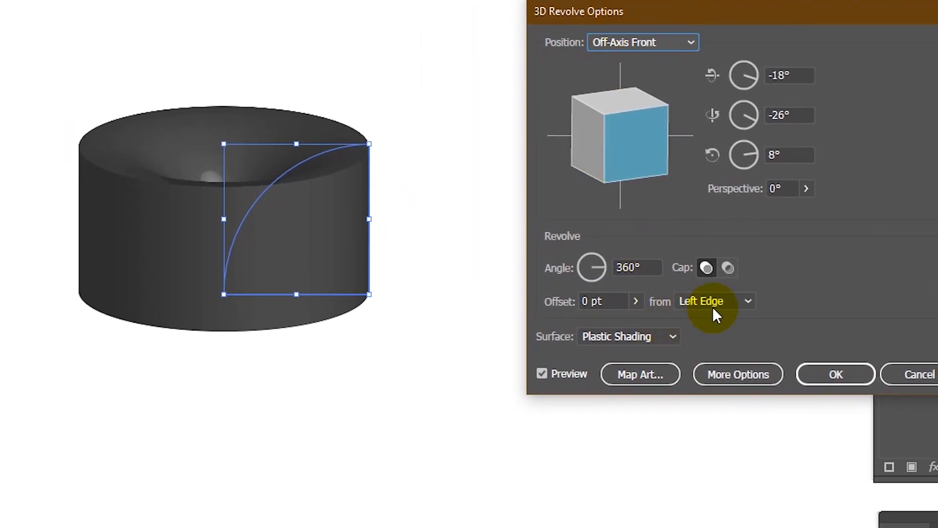
left_click(713, 300)
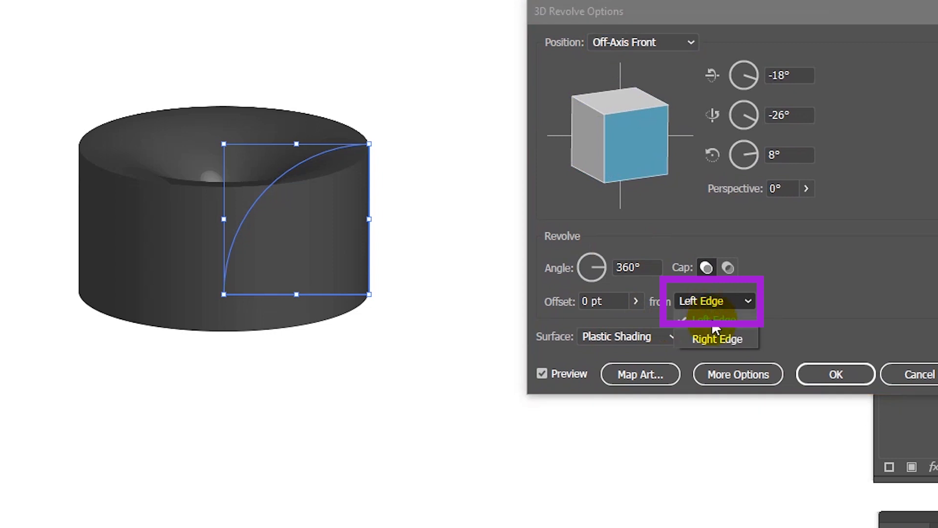
left_click(717, 338)
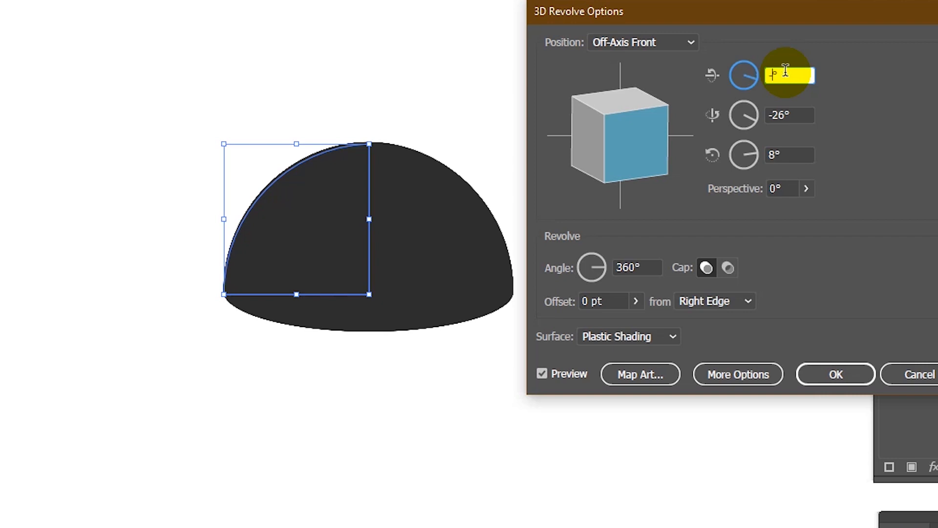
type("46°")
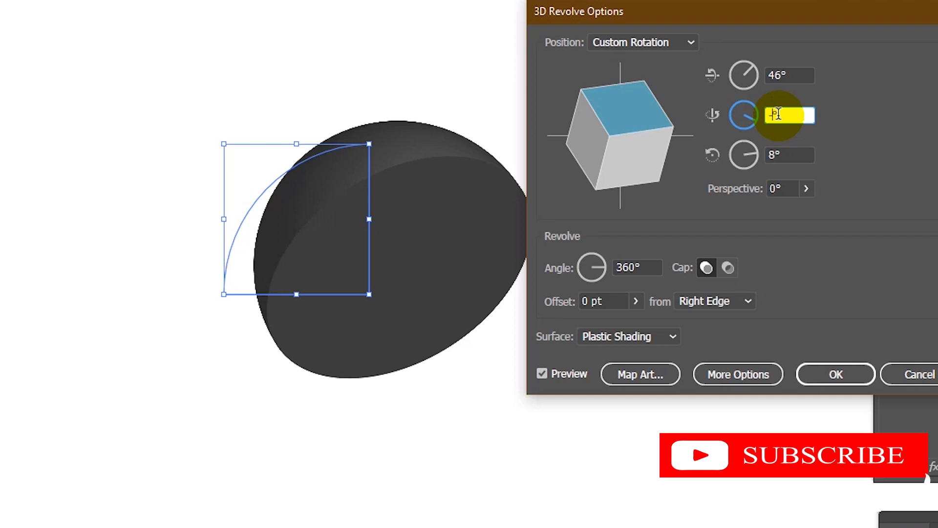
type("29°")
left_click(789, 155)
type("1")
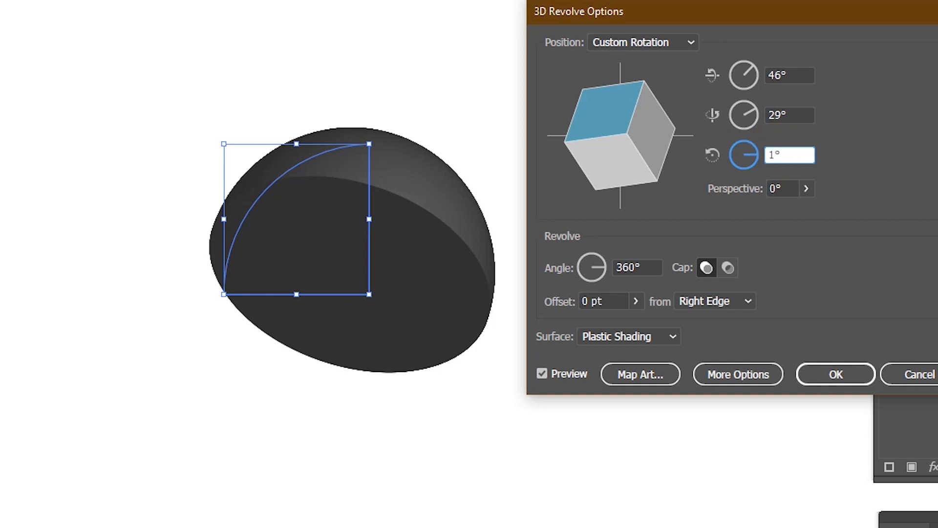
type("-129")
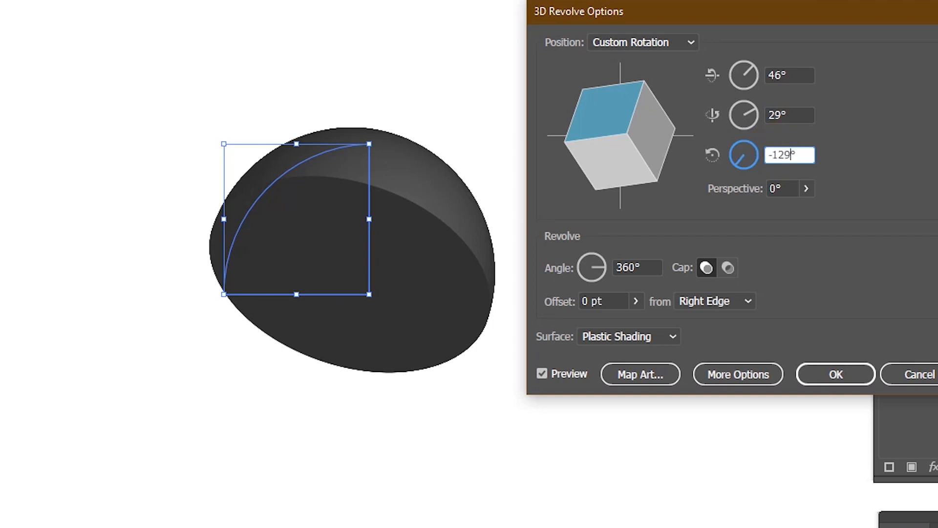
left_click(835, 374)
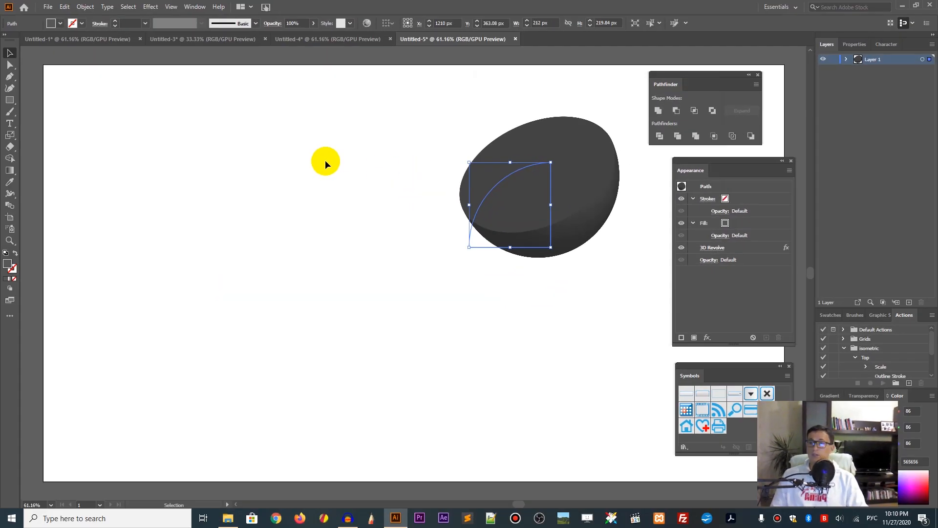
mouse_move(184, 158)
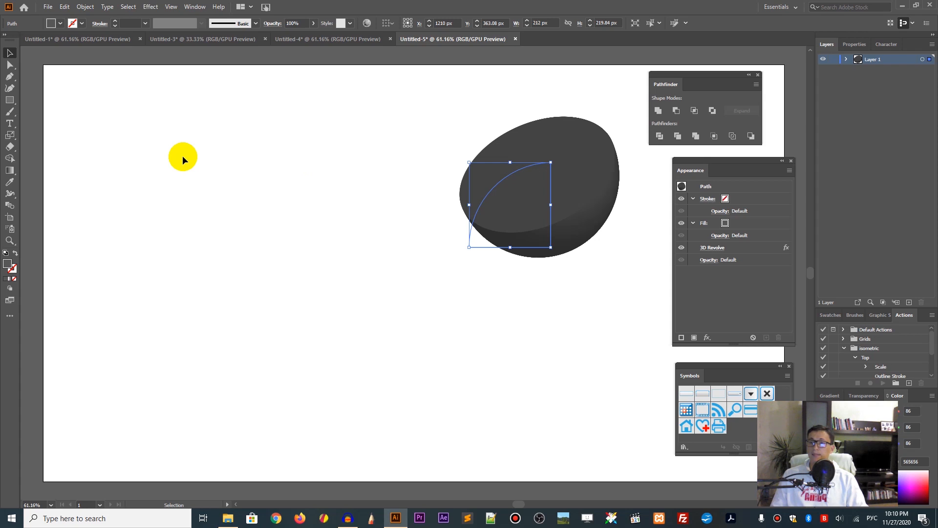
mouse_move(121, 151)
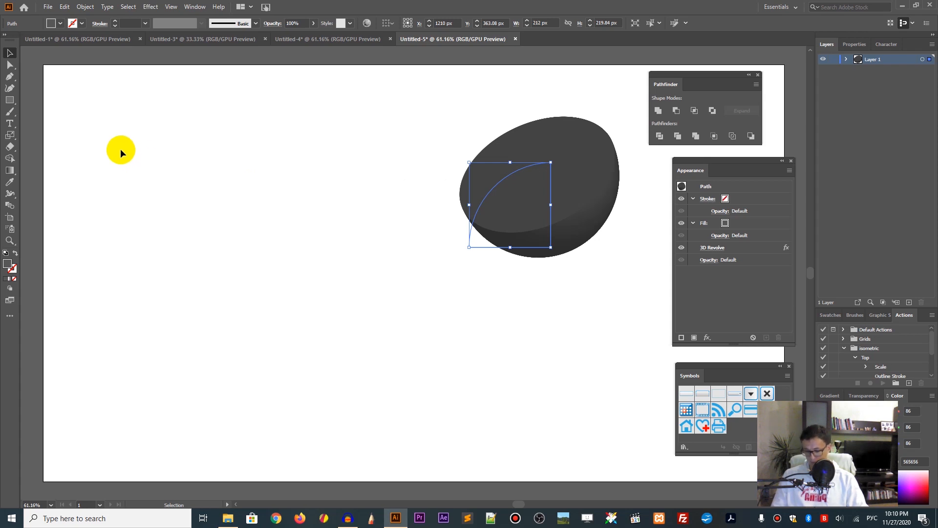
Draw a 440 px circle, add 75% scaled copies twice, and combine into rings.
left_click(248, 211)
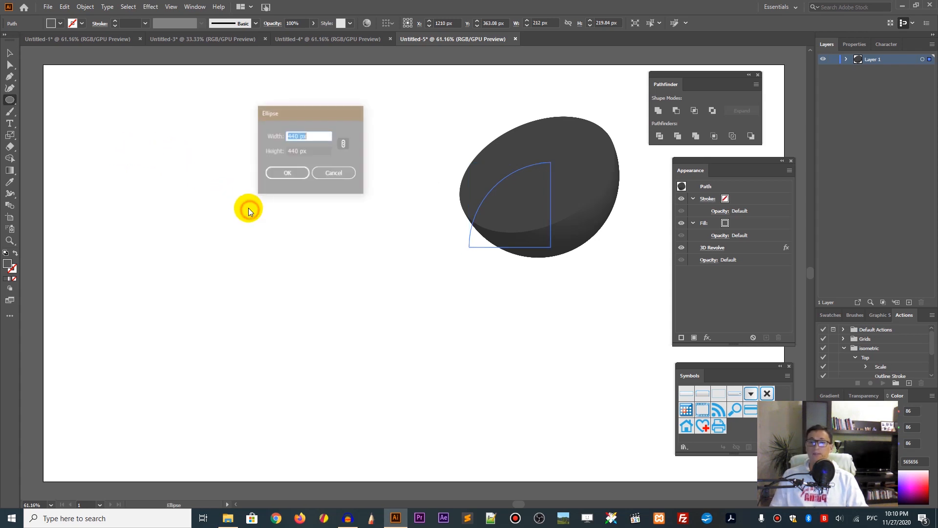
left_click(288, 172)
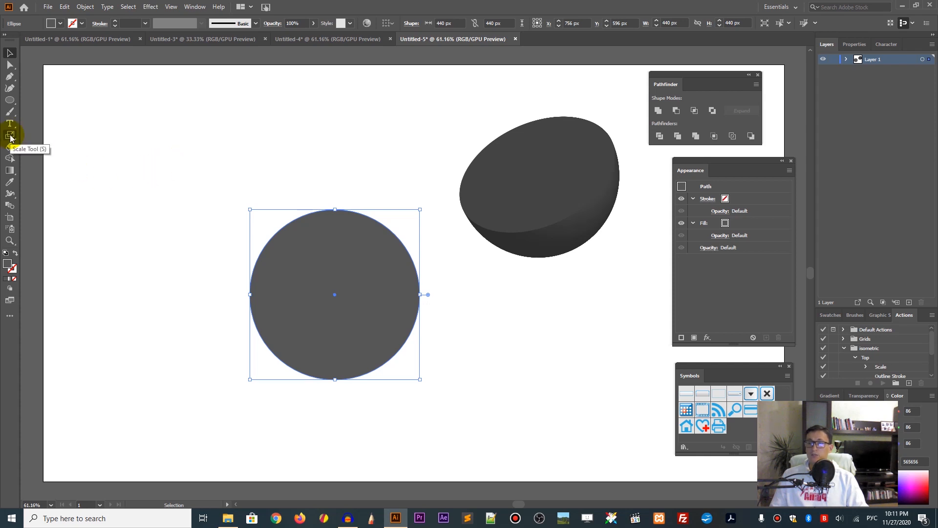
double_click(10, 136)
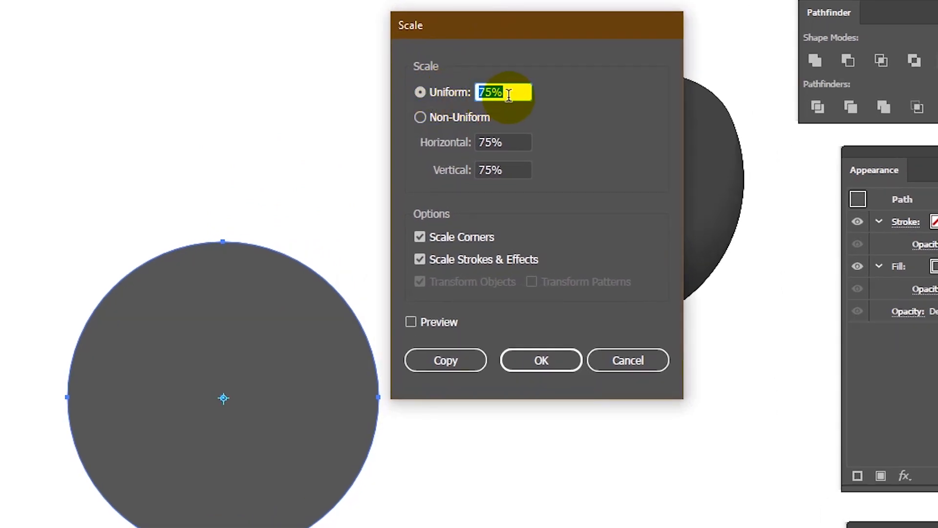
mouse_move(500, 269)
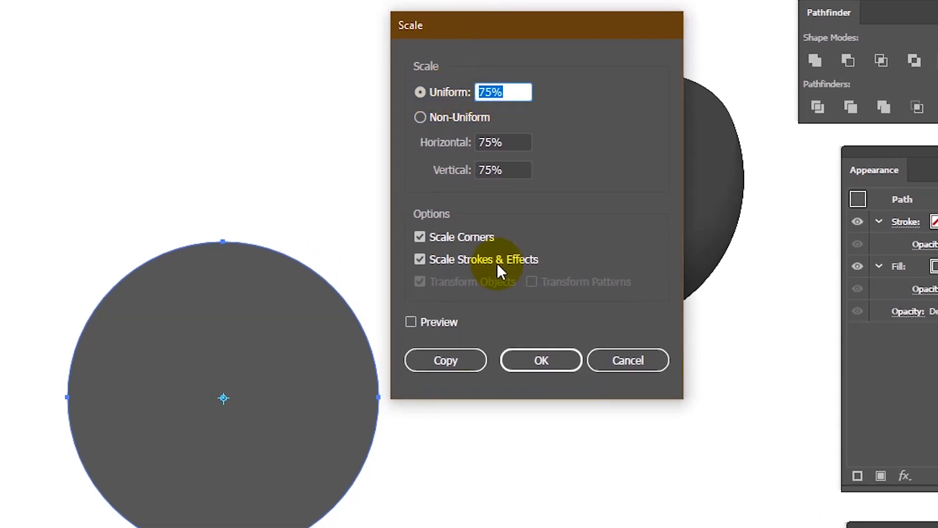
left_click(541, 359)
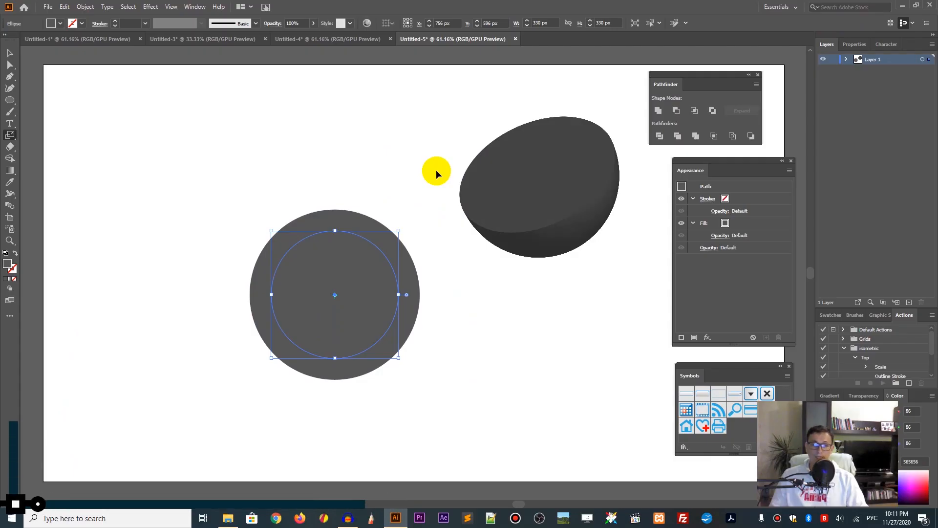
key("ctrl+d")
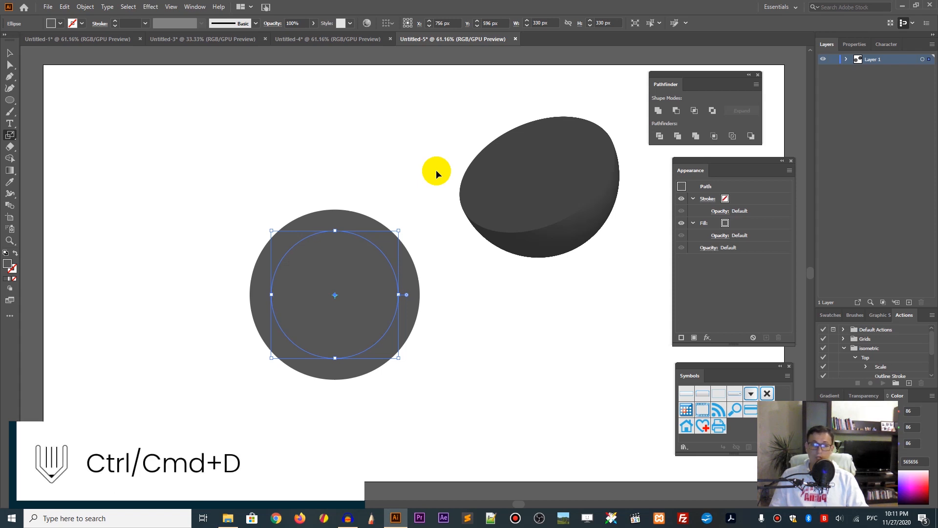
key("ctrl+d")
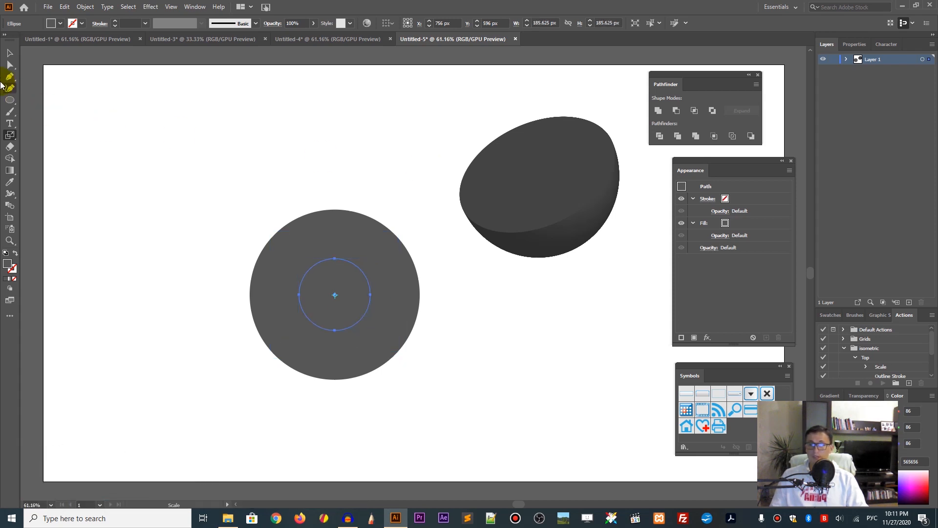
left_click(10, 53)
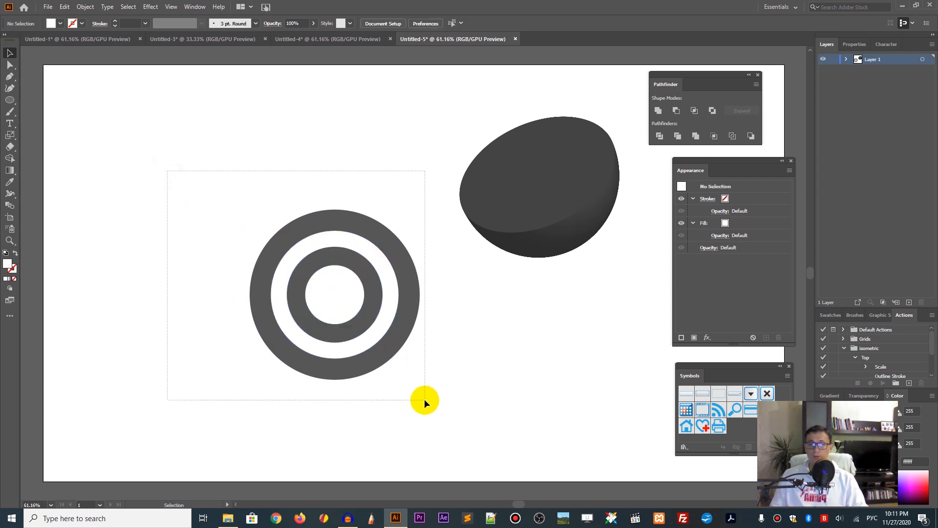
Save the ring target as a New Symbol and confirm Symbol Options.
left_click(333, 293)
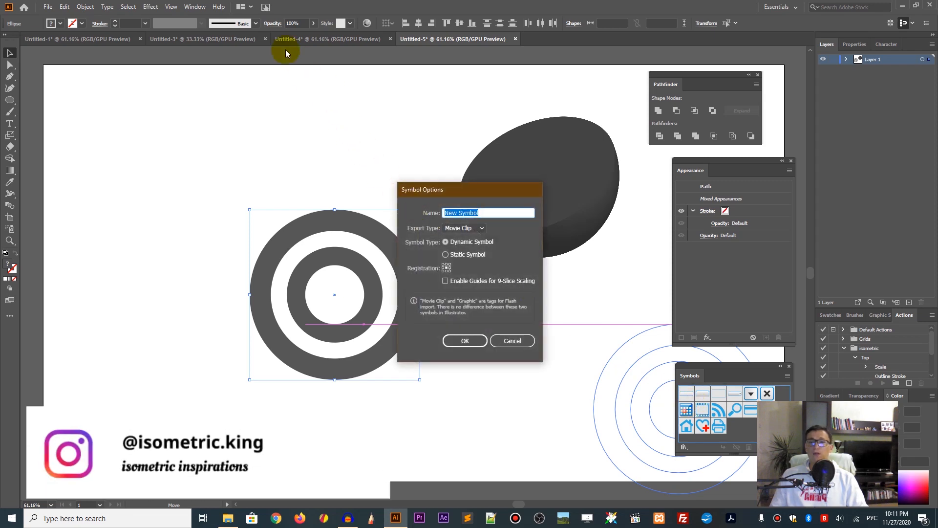
left_click(195, 6)
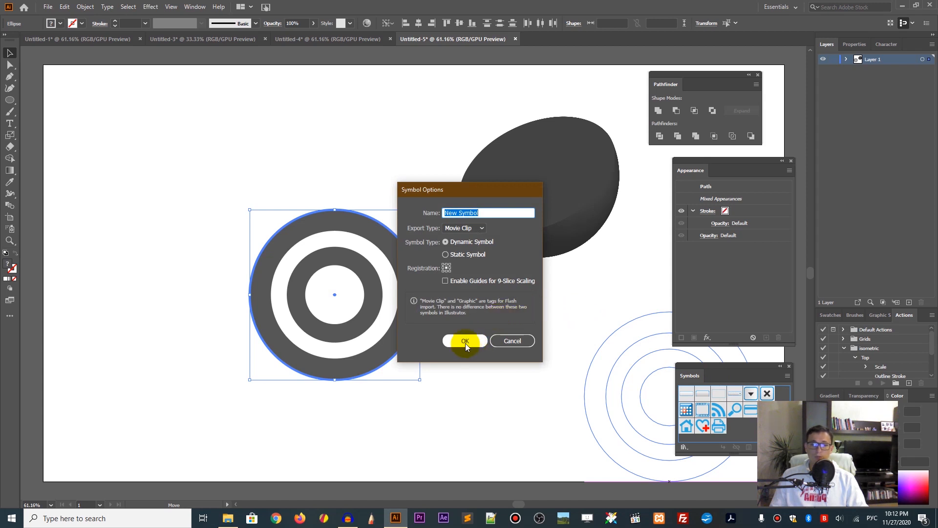
left_click(465, 342)
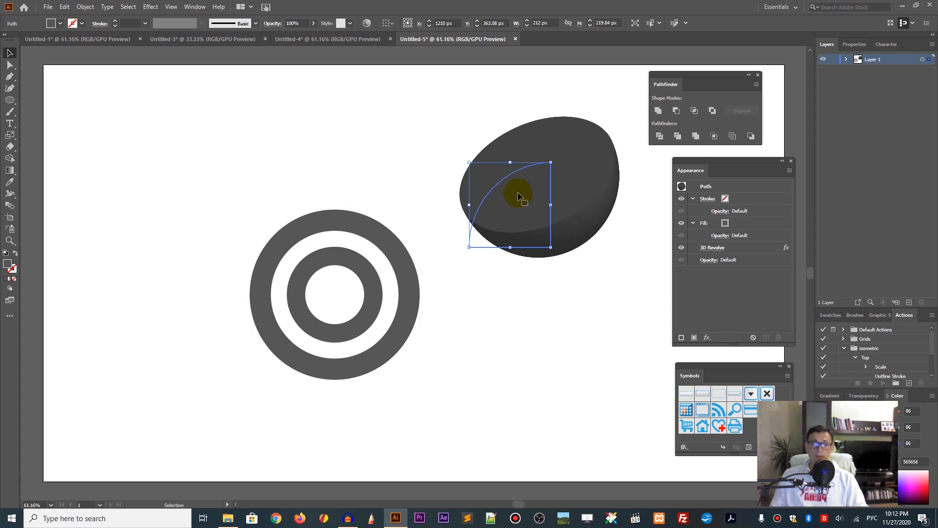
mouse_move(690, 170)
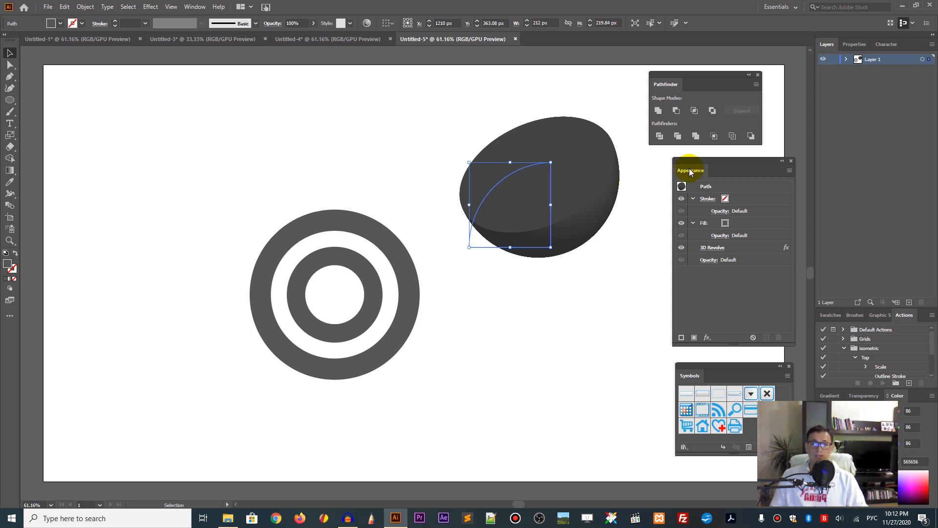
Show the Appearance panel and open the dome's 3D Revolve entry.
left_click(194, 6)
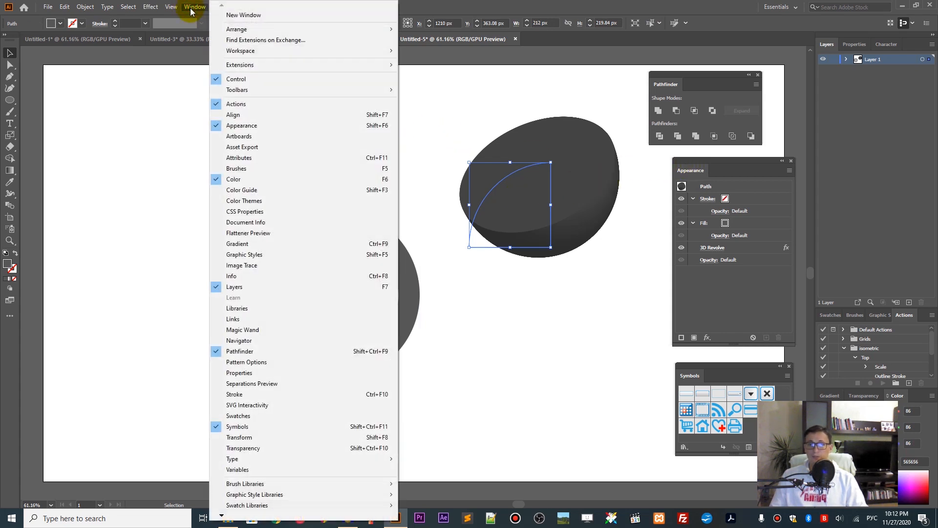
mouse_move(242, 125)
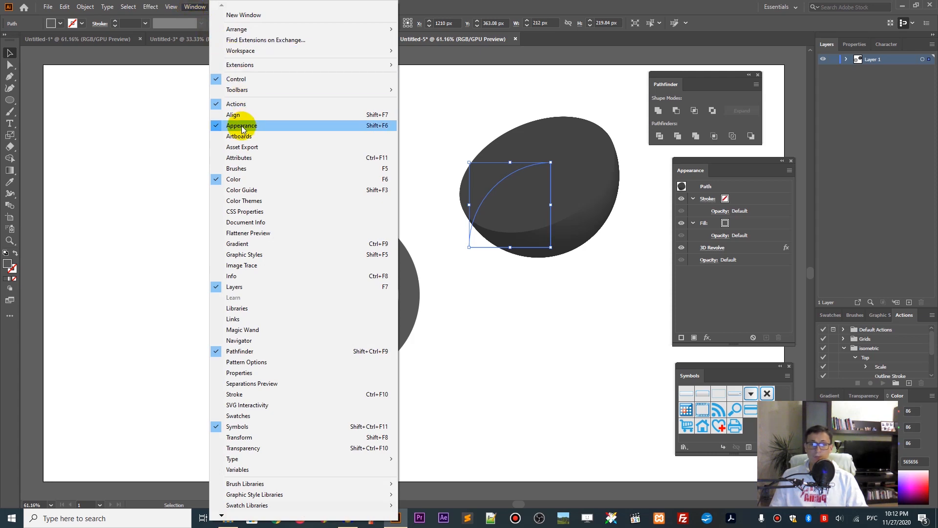
left_click(242, 125)
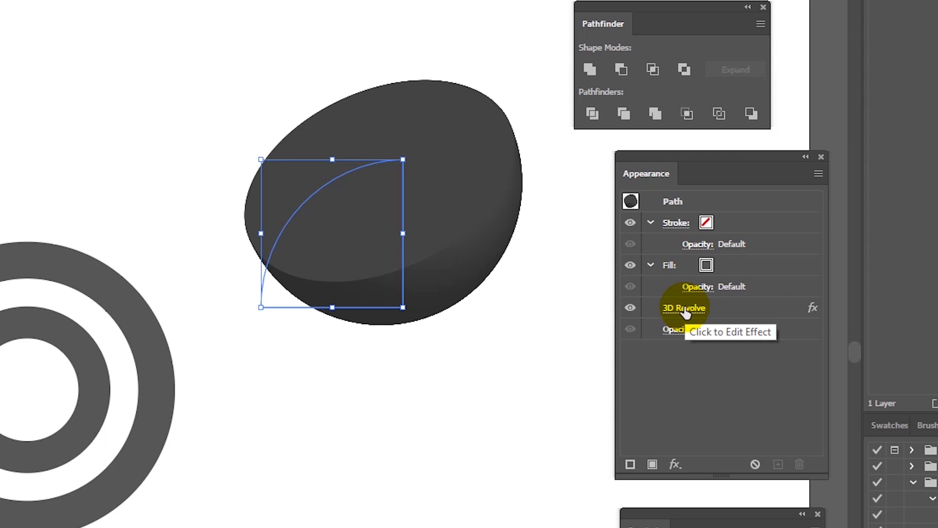
left_click(683, 307)
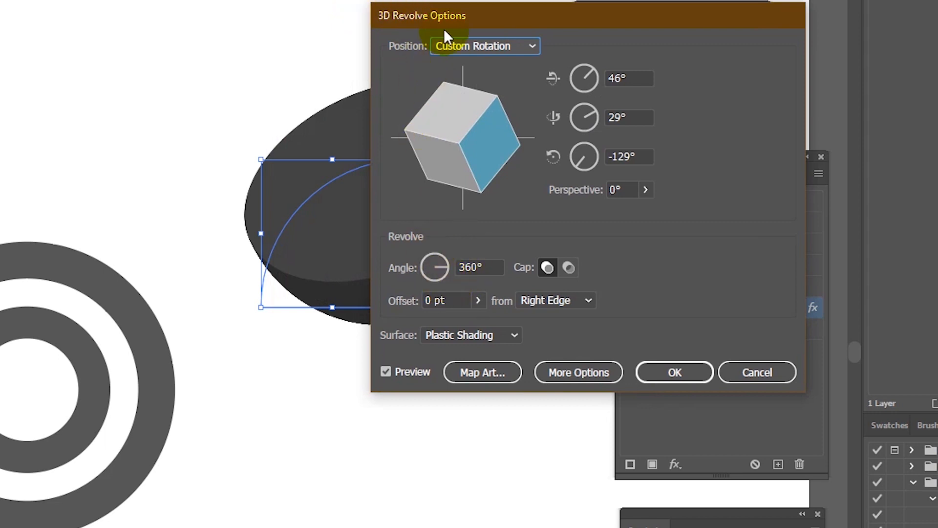
mouse_move(765, 166)
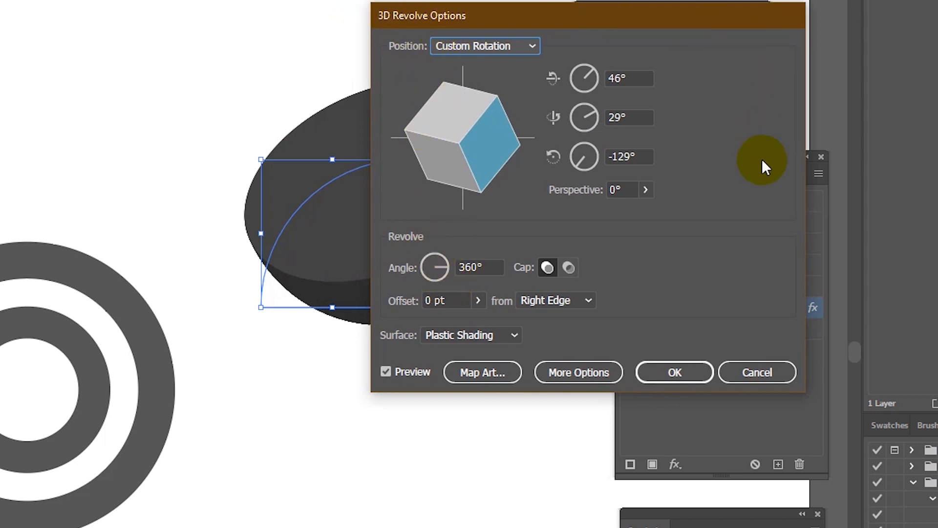
Map the New Symbol ring art onto surface 2 of 2 and confirm both dialogs.
left_click(482, 372)
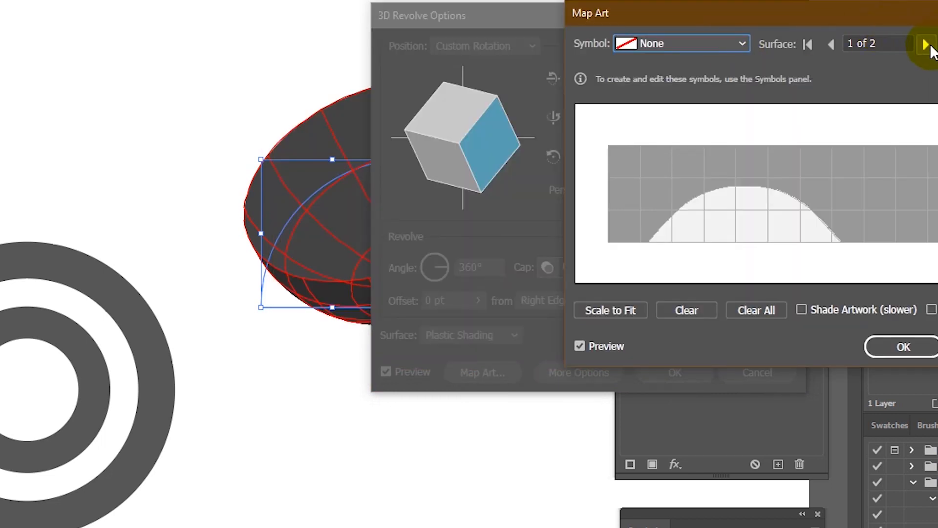
mouse_move(927, 54)
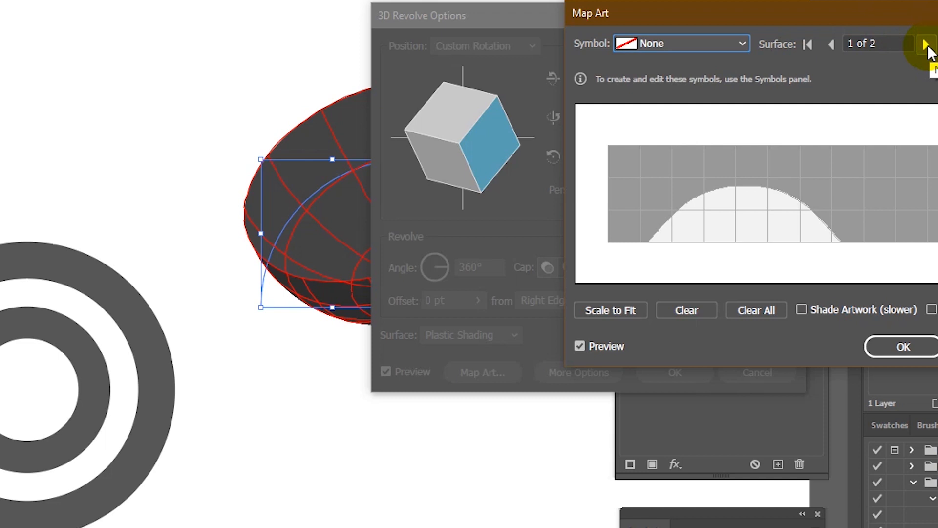
left_click(924, 44)
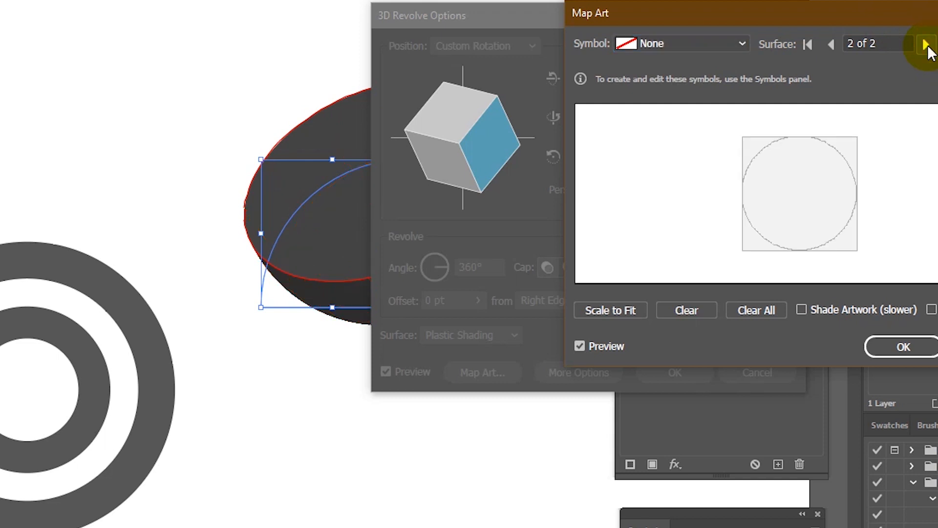
mouse_move(651, 43)
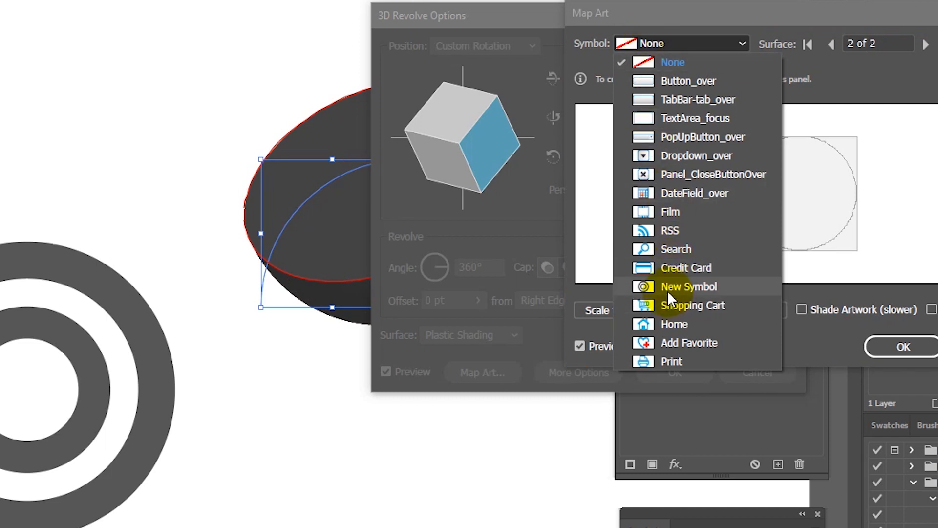
left_click(688, 286)
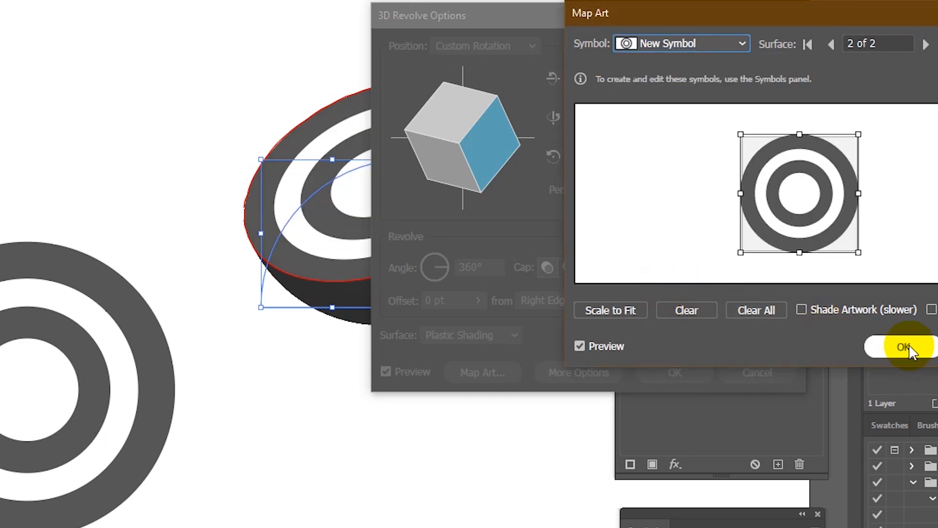
left_click(906, 347)
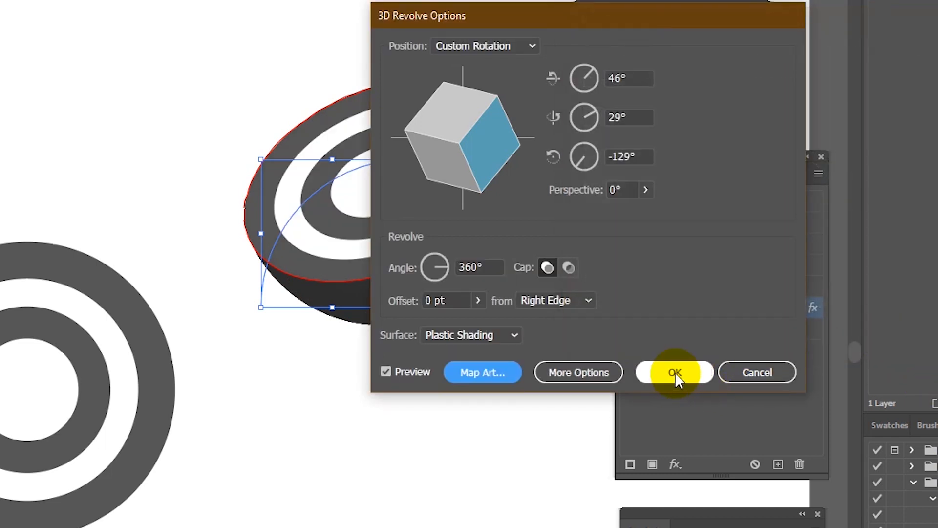
left_click(674, 372)
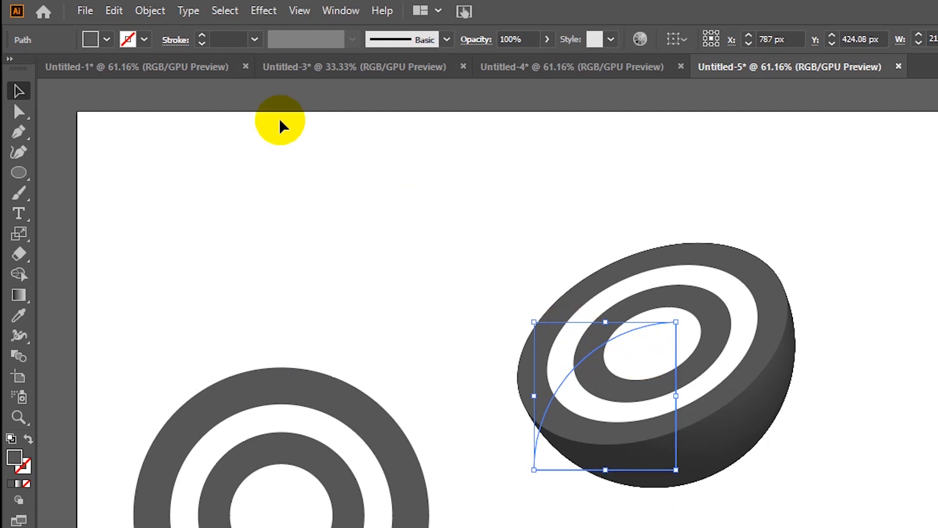
Expand the dome's appearance, deselect, then ungroup the hemisphere from its context menu.
left_click(150, 11)
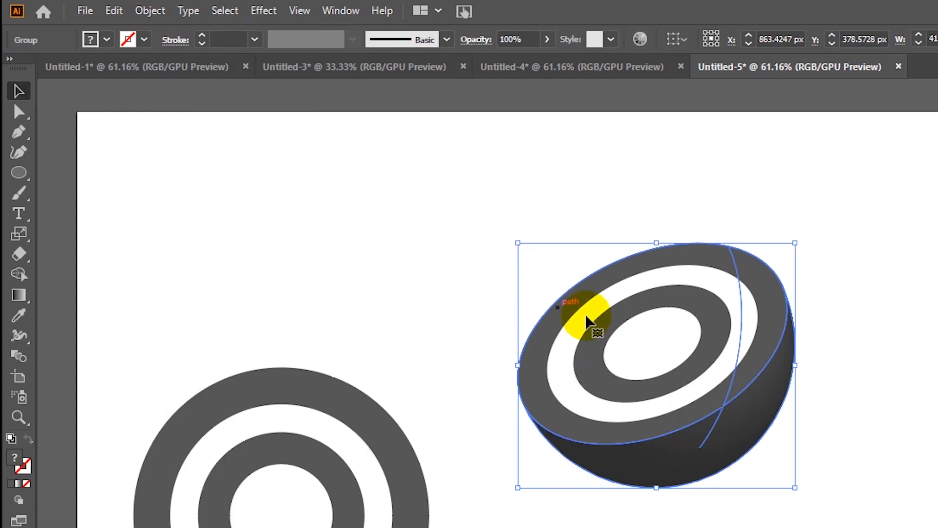
left_click(424, 275)
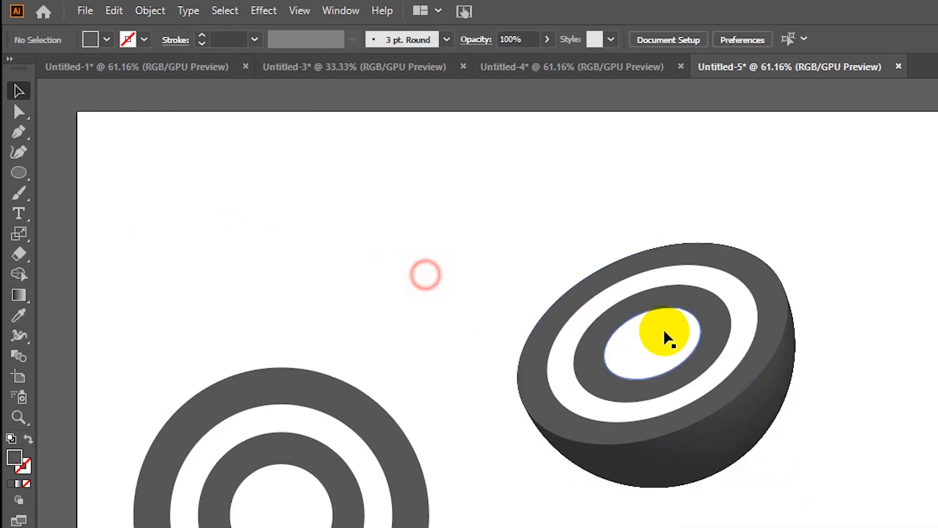
right_click(658, 335)
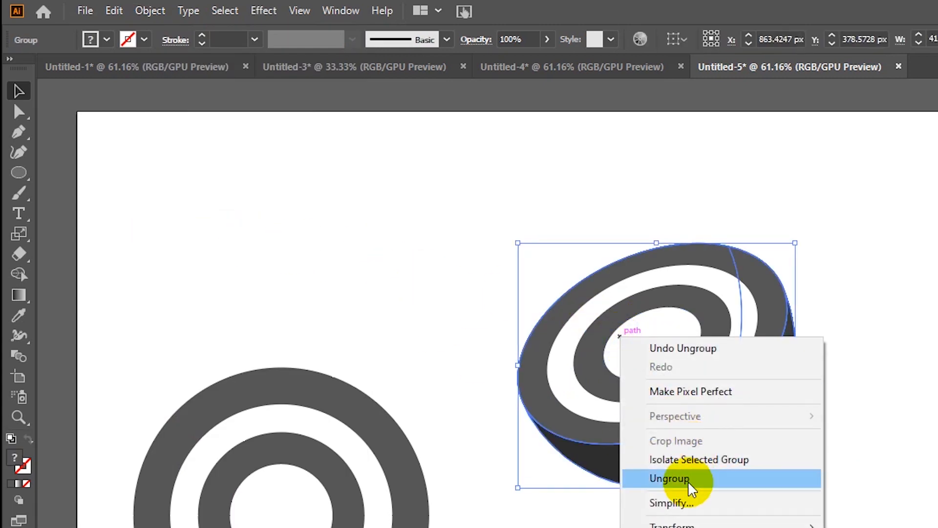
left_click(669, 478)
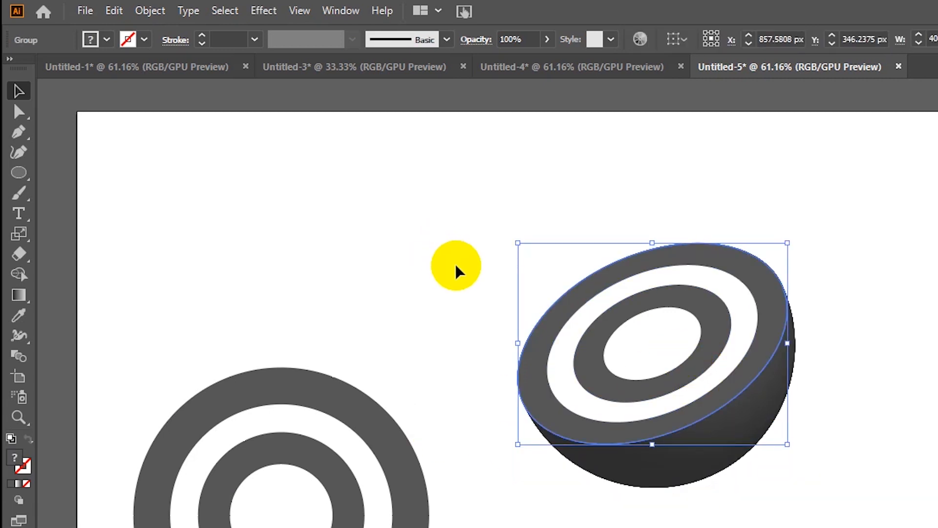
mouse_move(434, 254)
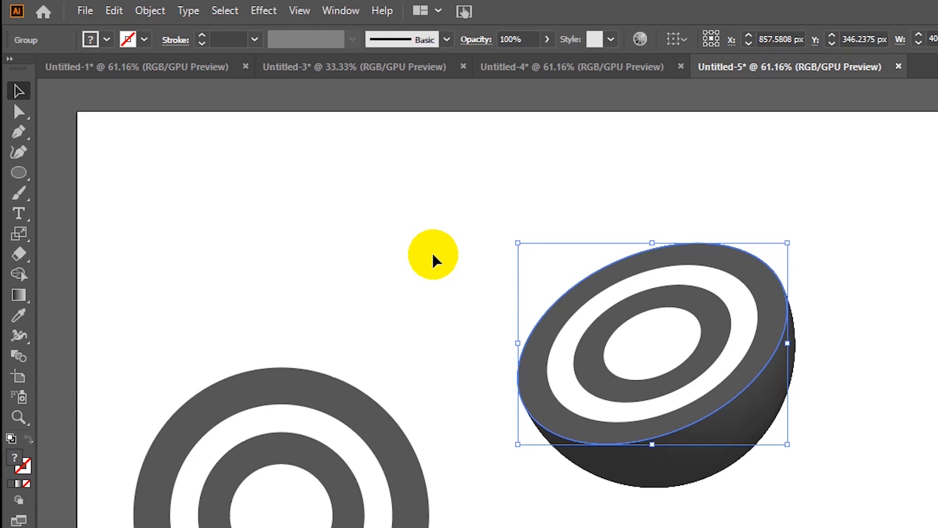
mouse_move(384, 240)
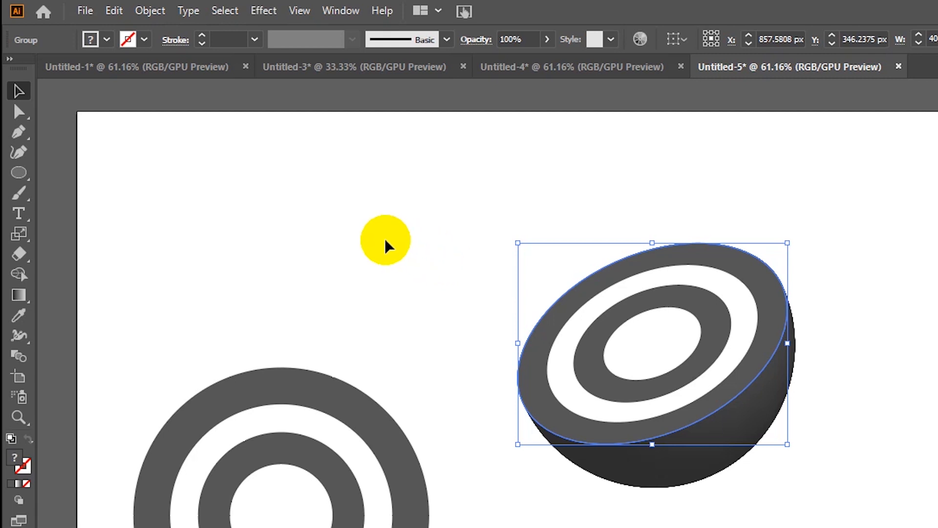
Apply a 2-row, 3-column envelope mesh to the ring top and grab its mesh to warp it.
left_click(150, 11)
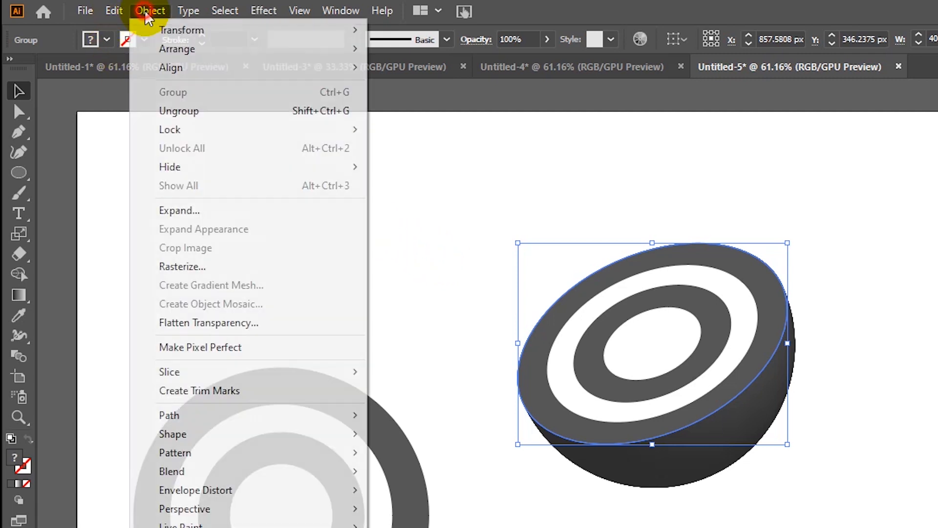
mouse_move(195, 429)
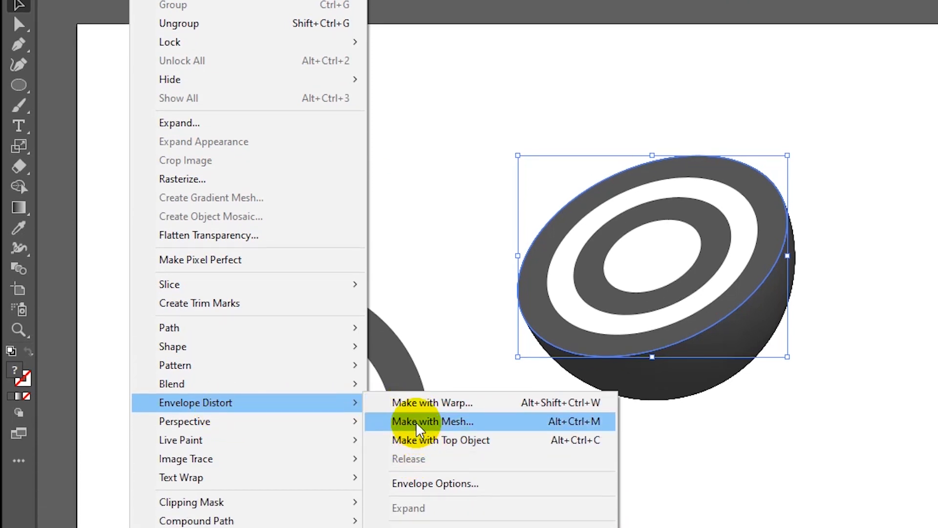
left_click(433, 422)
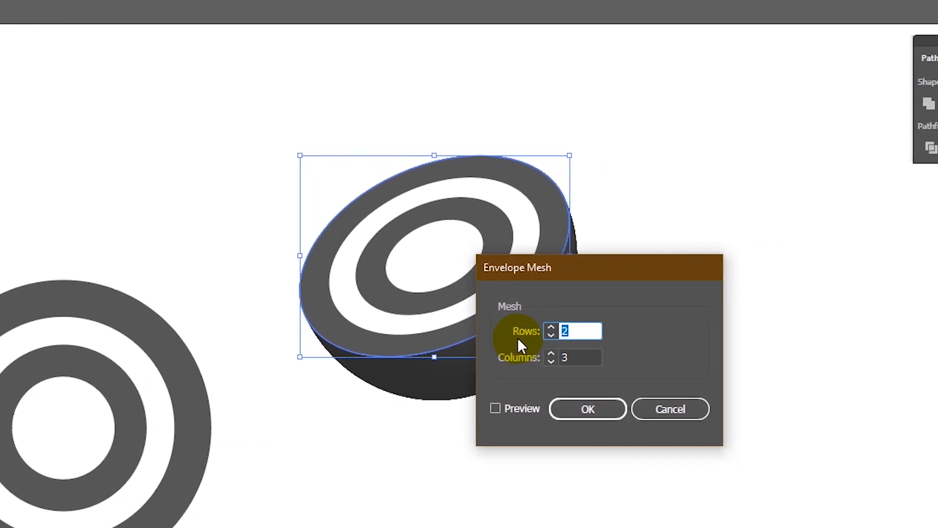
mouse_move(512, 371)
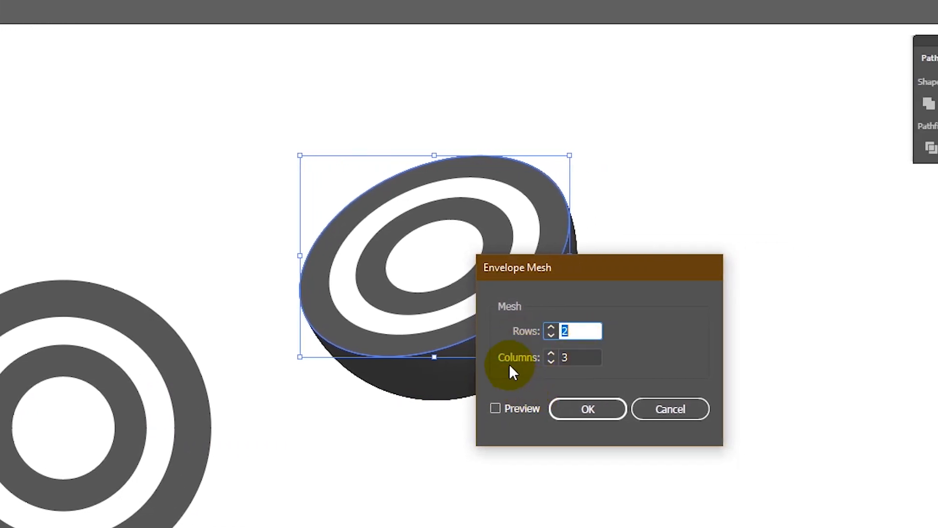
left_click(587, 409)
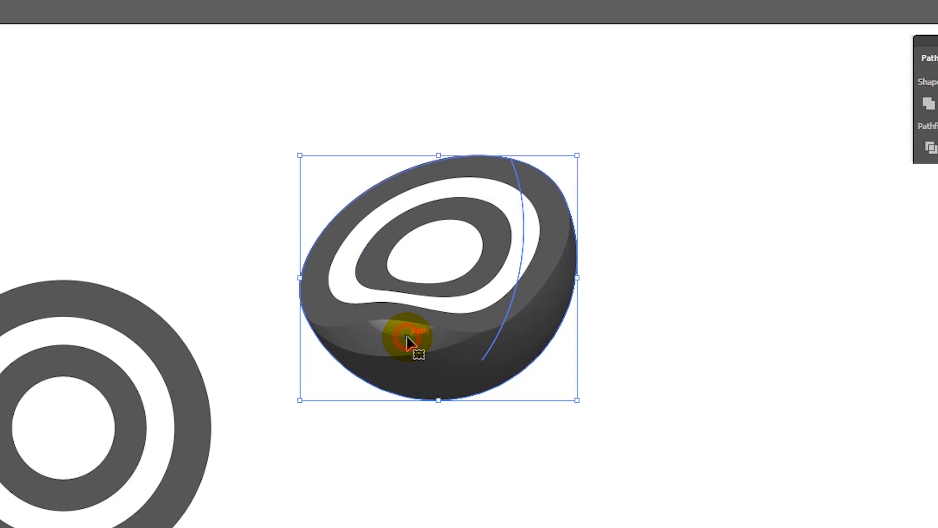
left_click(306, 202)
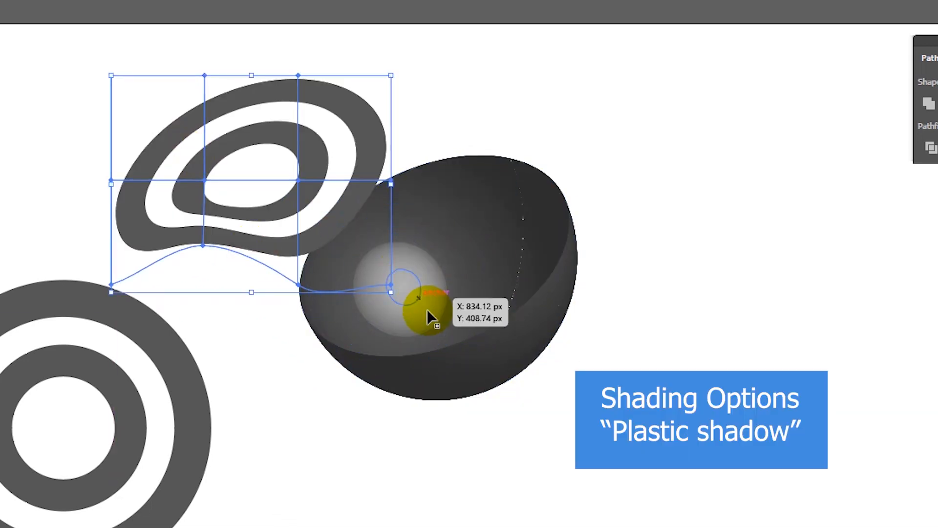
Release the hemisphere's clipping mask and unite its shading pieces with Pathfinder.
right_click(419, 299)
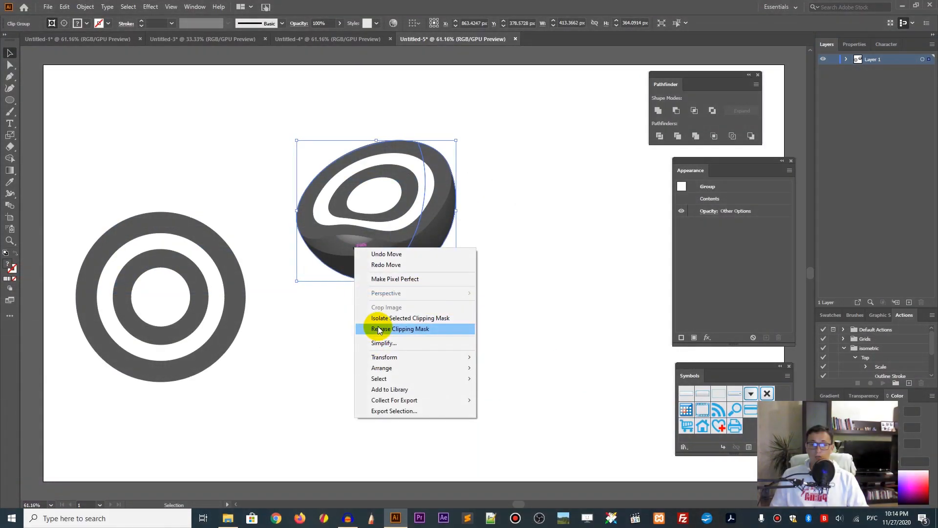
left_click(399, 329)
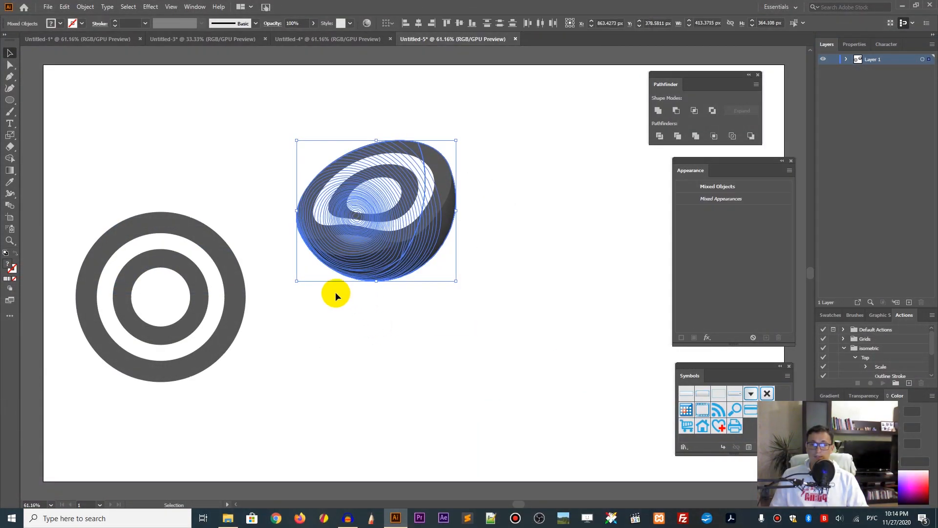
mouse_move(658, 109)
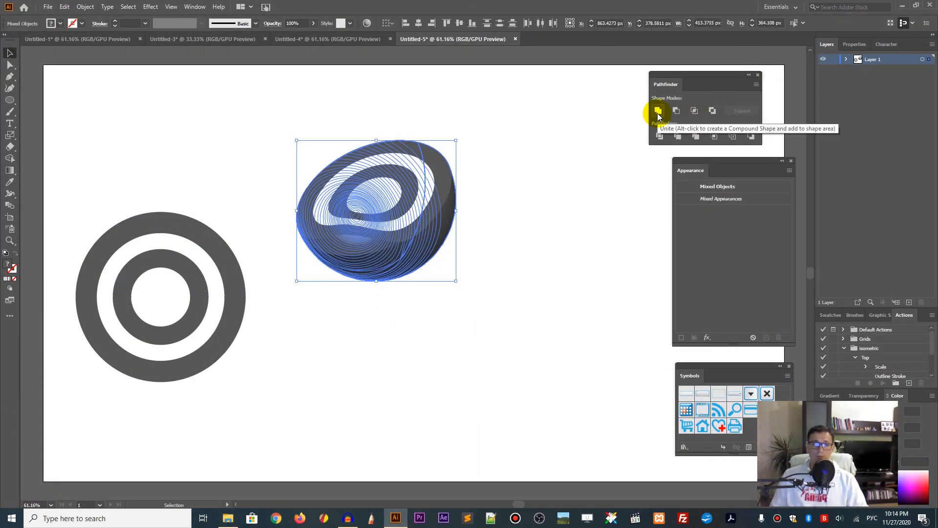
left_click(658, 111)
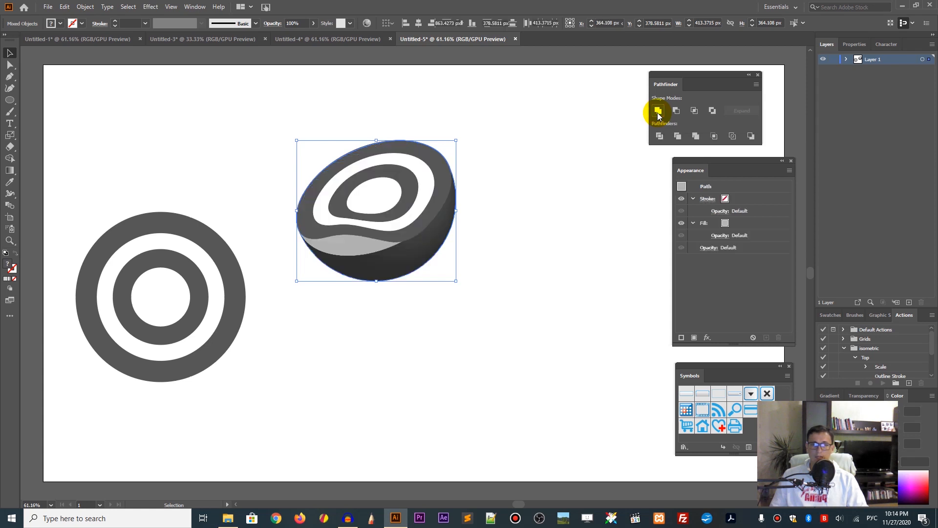
left_click(658, 110)
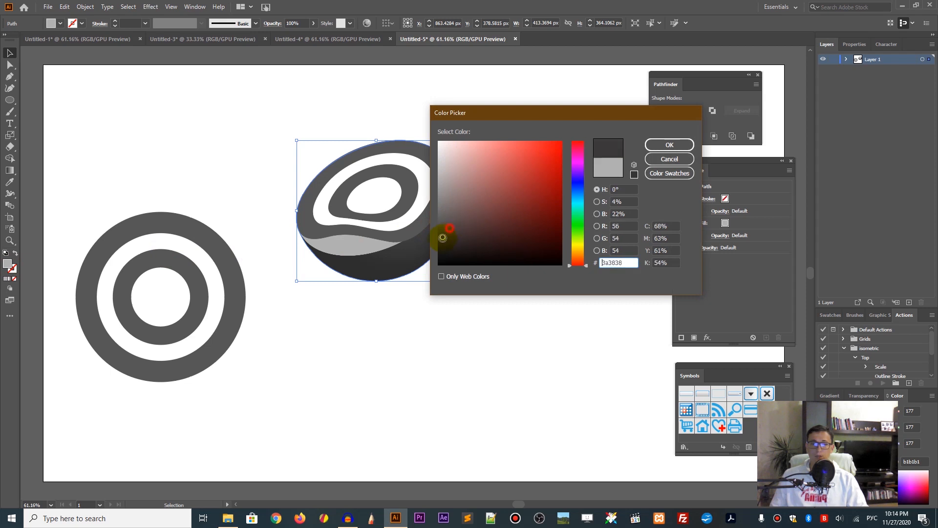
Fill the united dome path with dark gray #3a3838.
left_click(669, 145)
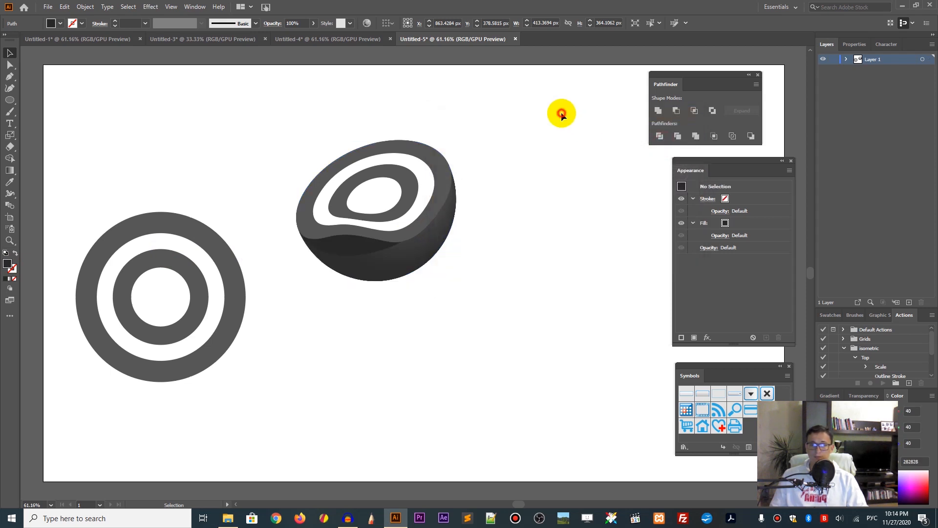